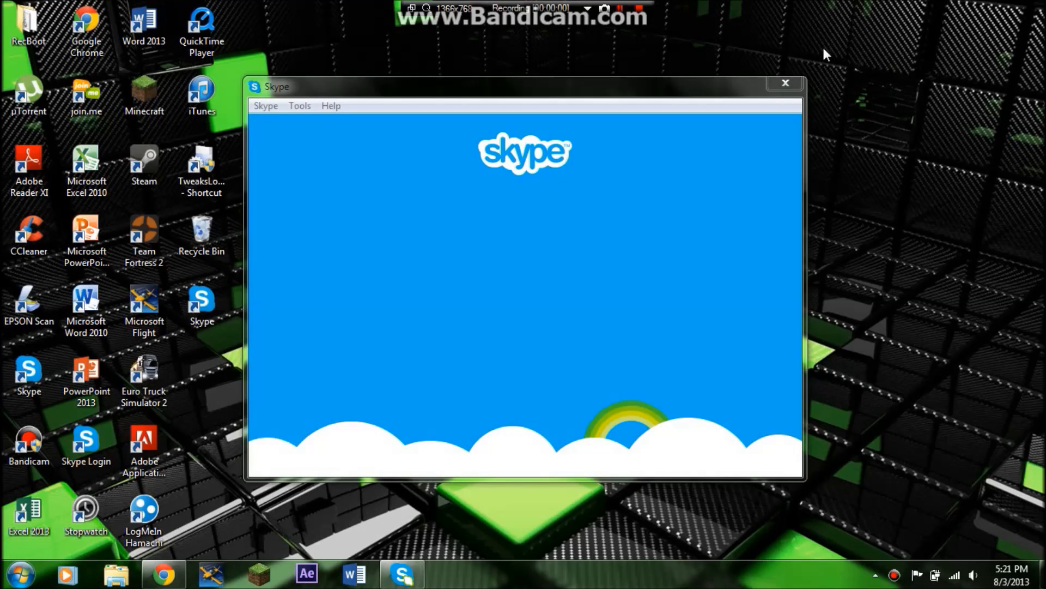
mouse_move(529, 99)
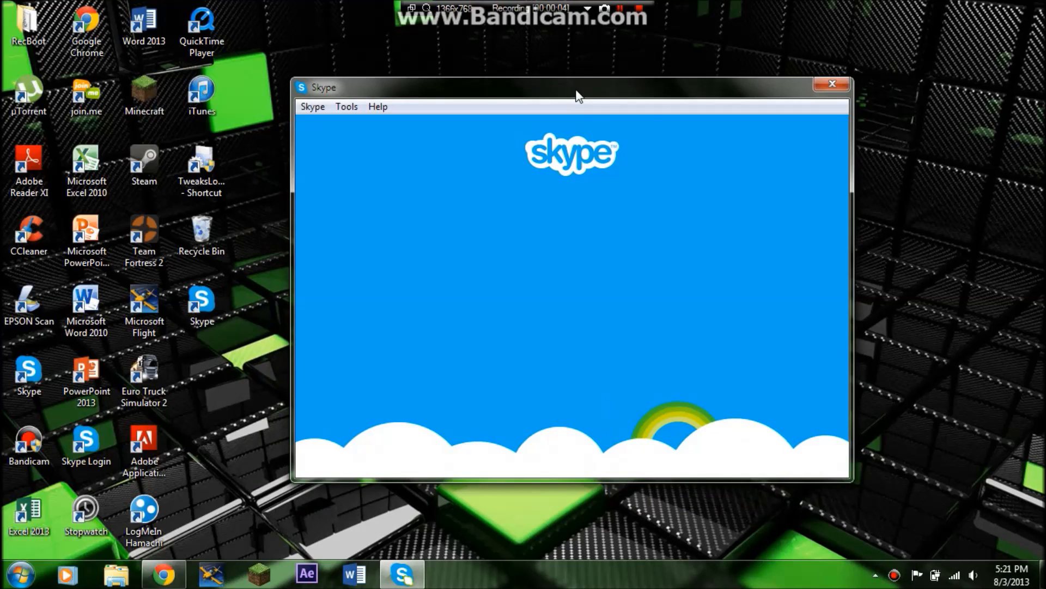
Close the Skype window and show the desktop's New item submenu.
drag(577, 94, 574, 91)
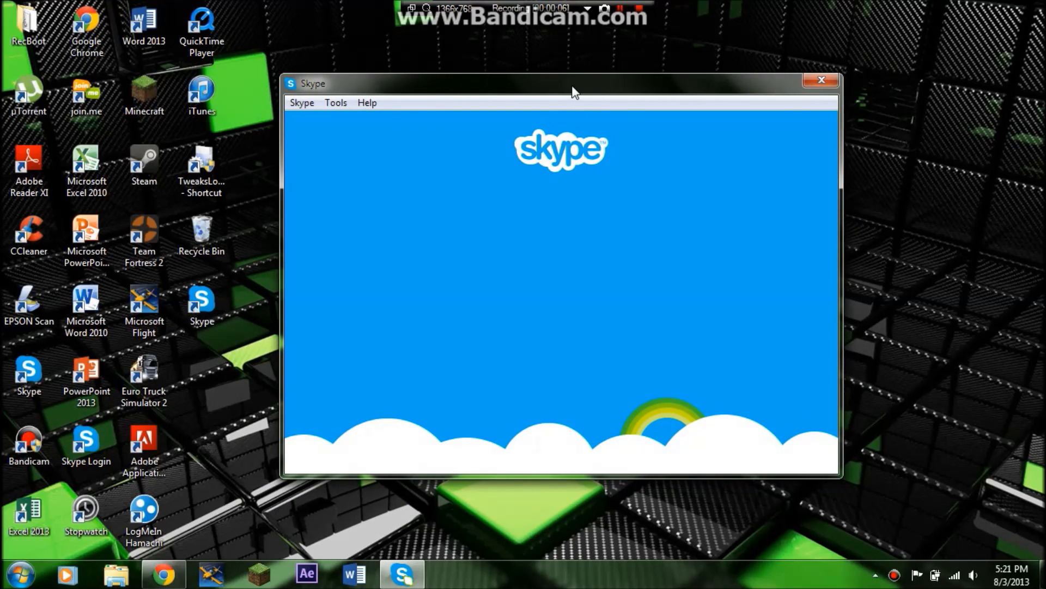
mouse_move(519, 220)
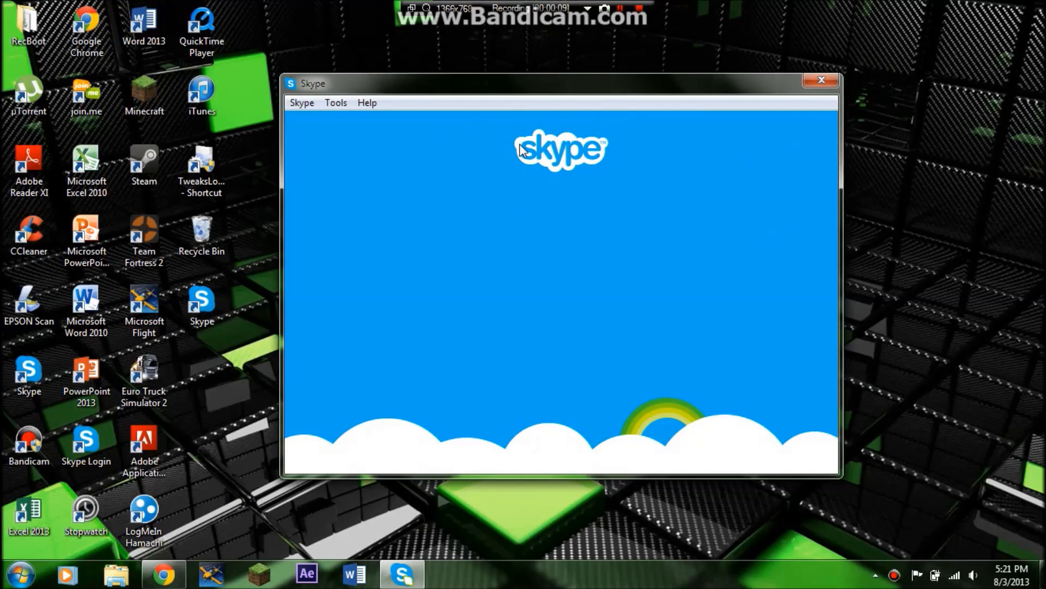
mouse_move(568, 203)
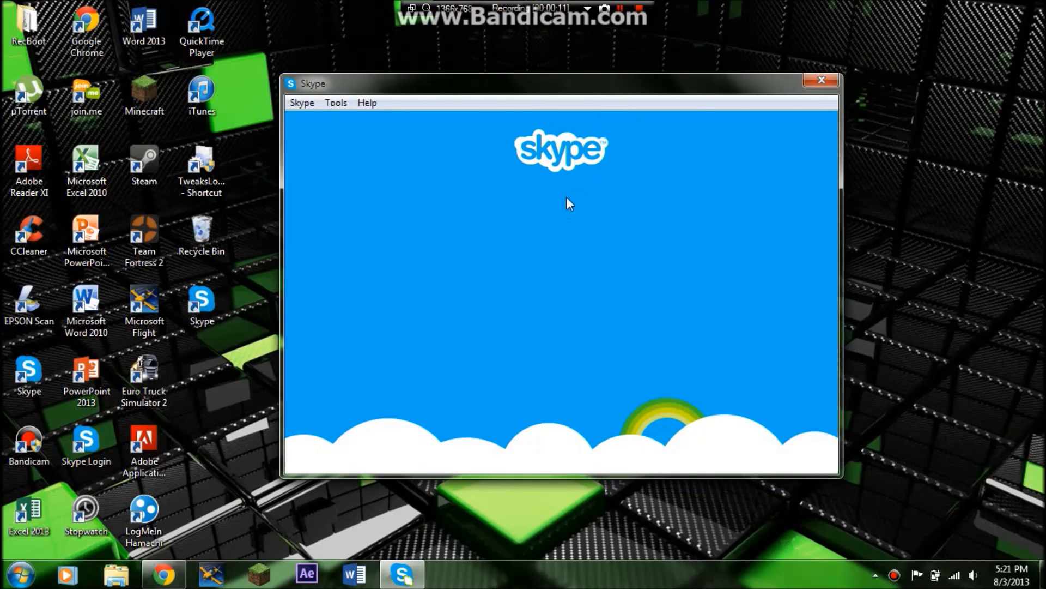
mouse_move(434, 559)
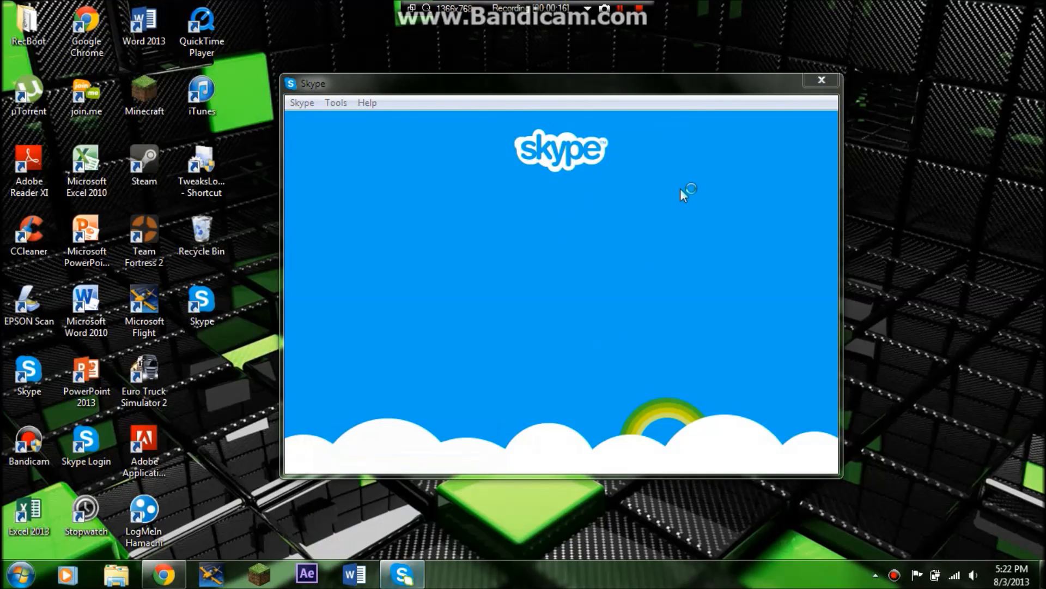
mouse_move(517, 369)
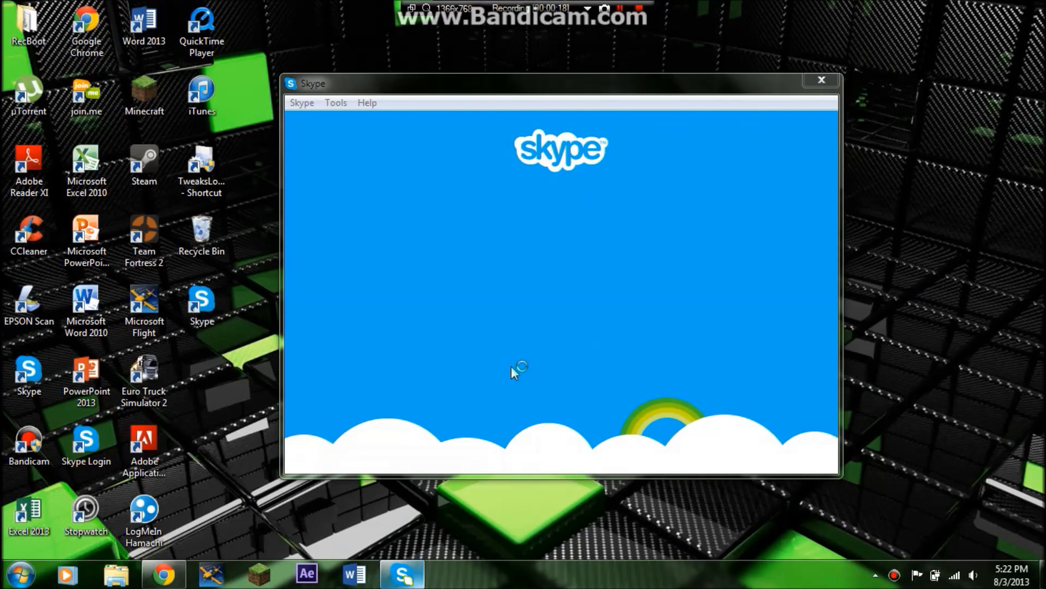
click(821, 80)
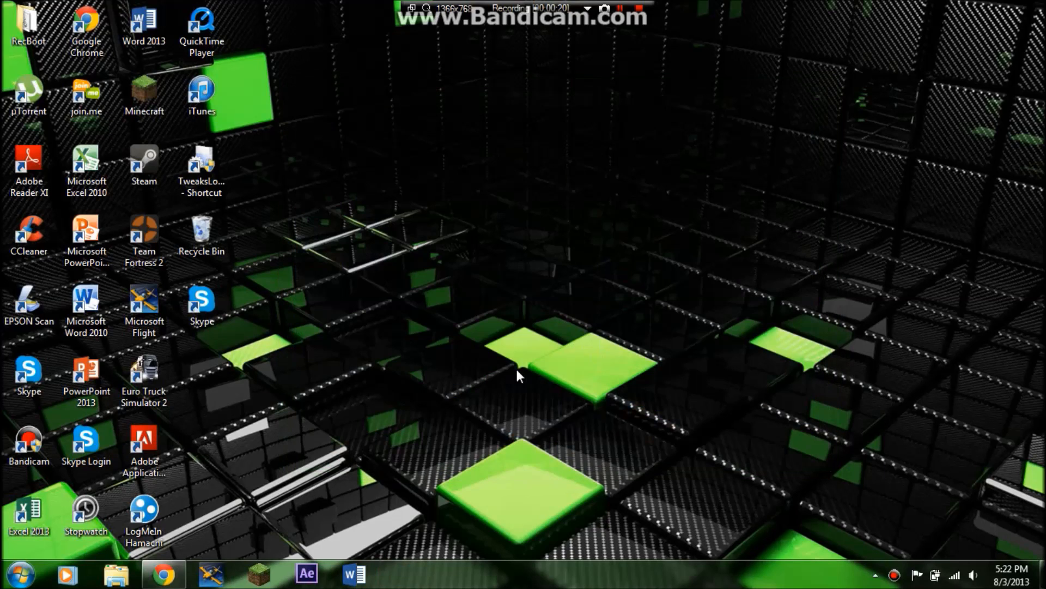
right_click(521, 375)
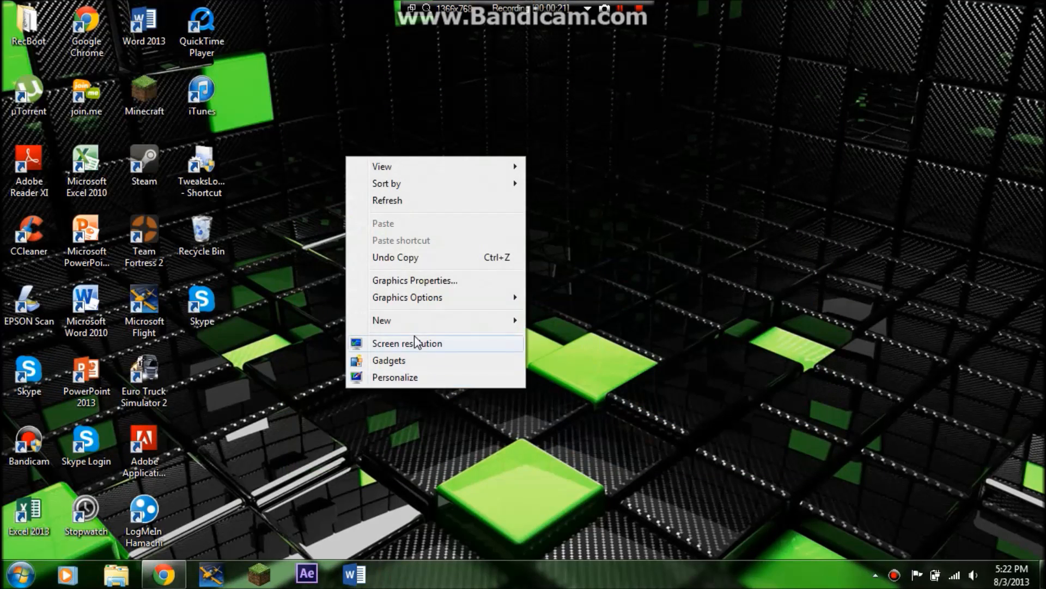
click(382, 320)
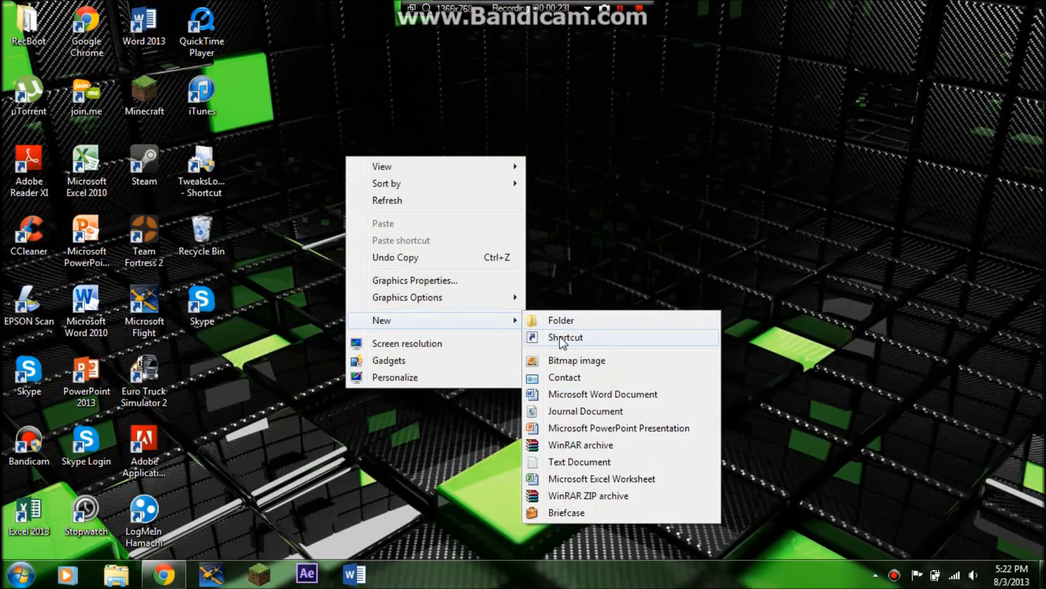
Start a new shortcut targeting "C:\Program Files (x86)\Skype\Phone\Skype.exe" /legacylogin.
click(565, 337)
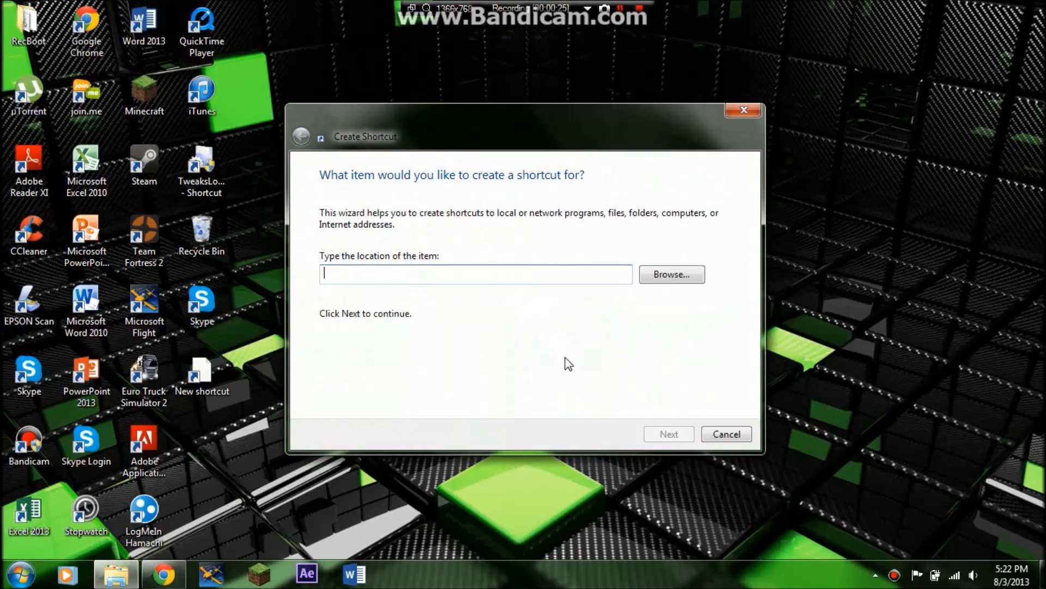
text("C:\Program Files (x86)\Skype\Phone\Skype.exe" /legacylogin)
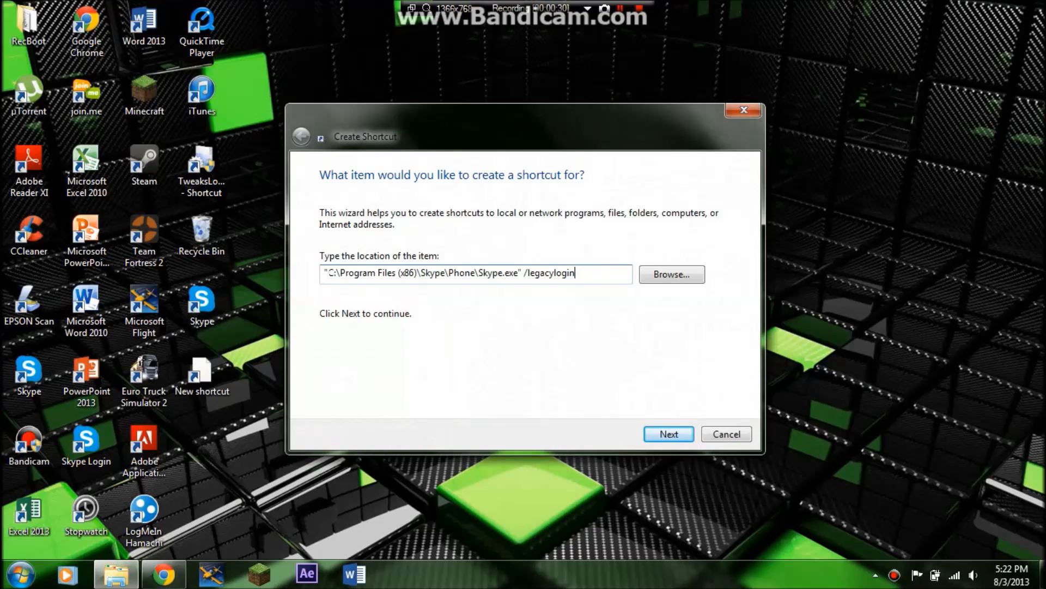
mouse_move(502, 289)
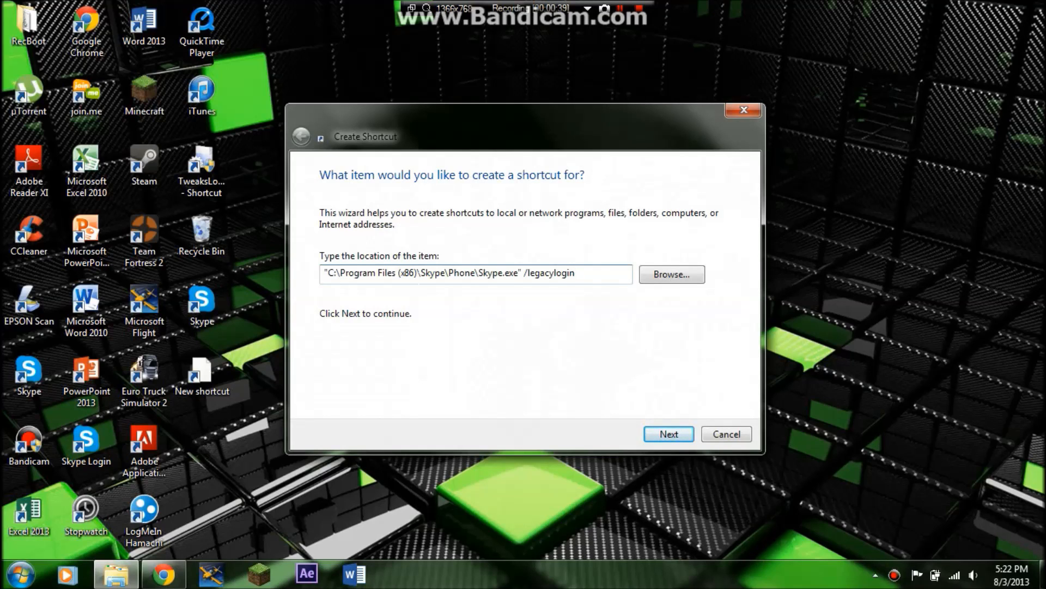
mouse_move(690, 581)
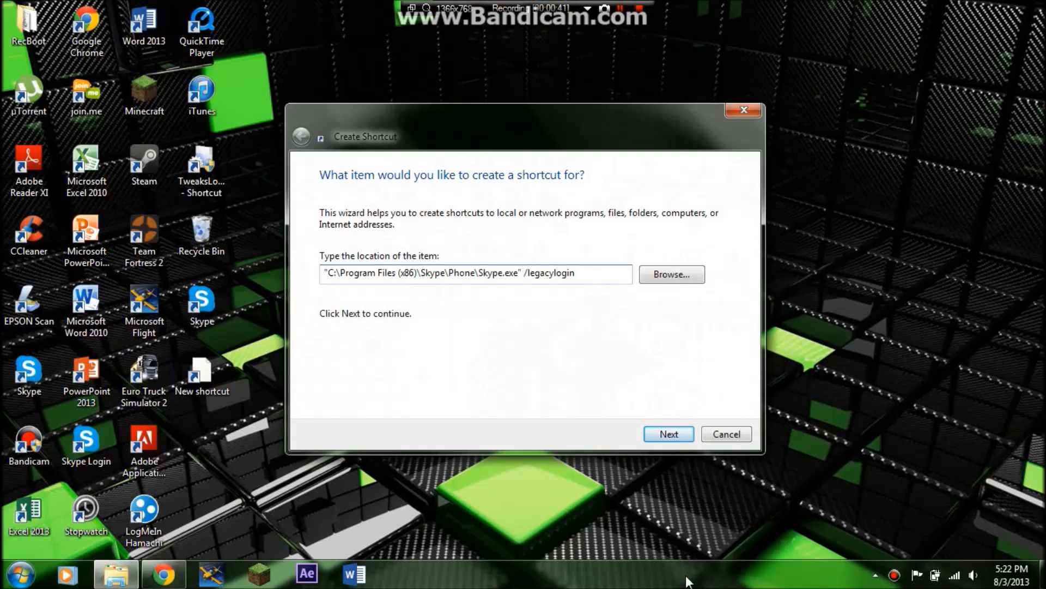
mouse_move(445, 472)
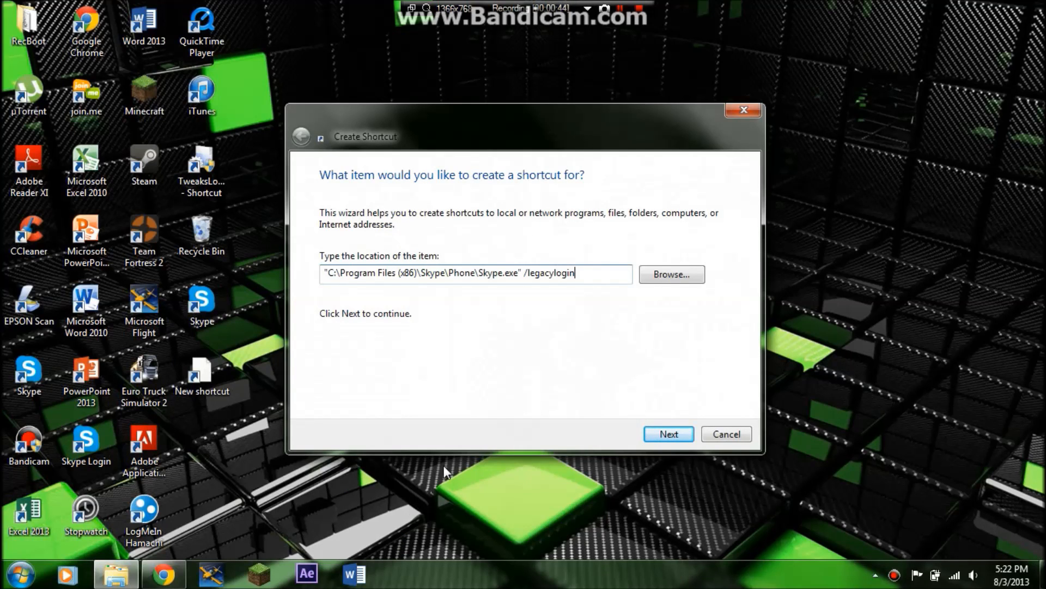
Finish the shortcut named 'Skype (2)' and double-click it to launch Skype.
click(668, 433)
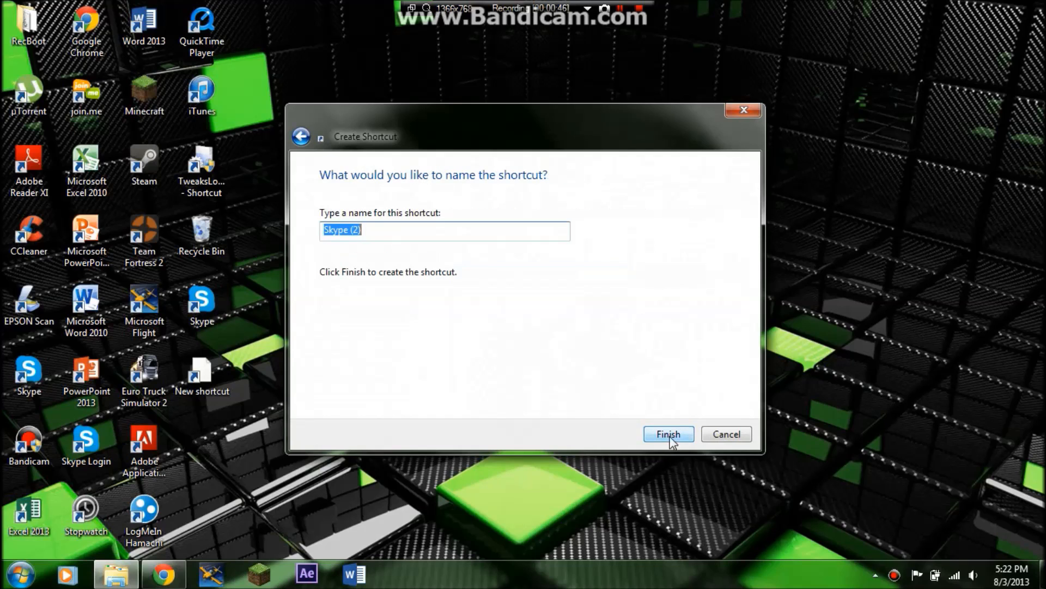
click(669, 434)
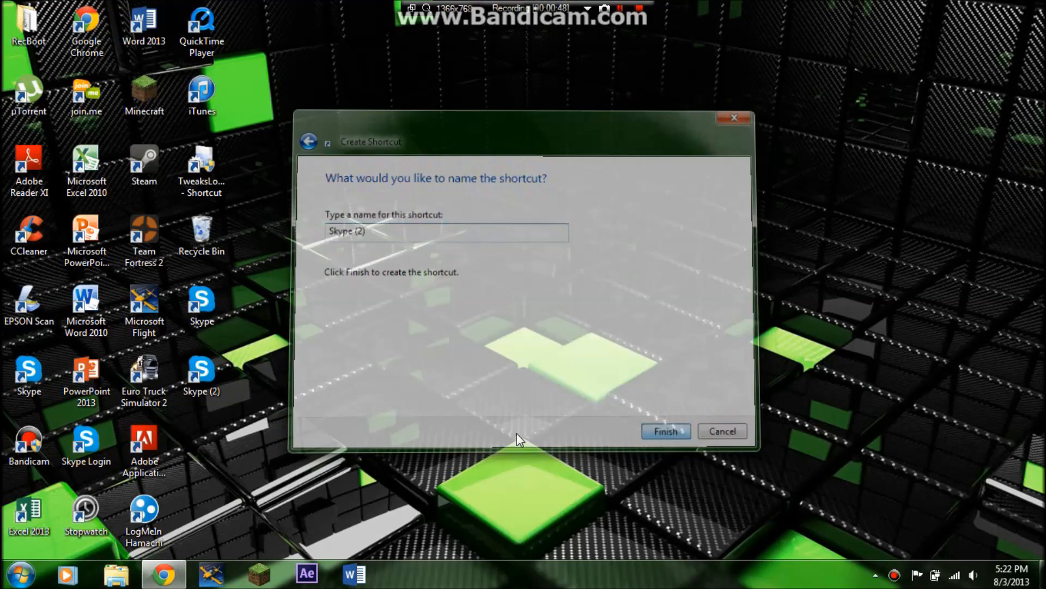
click(665, 431)
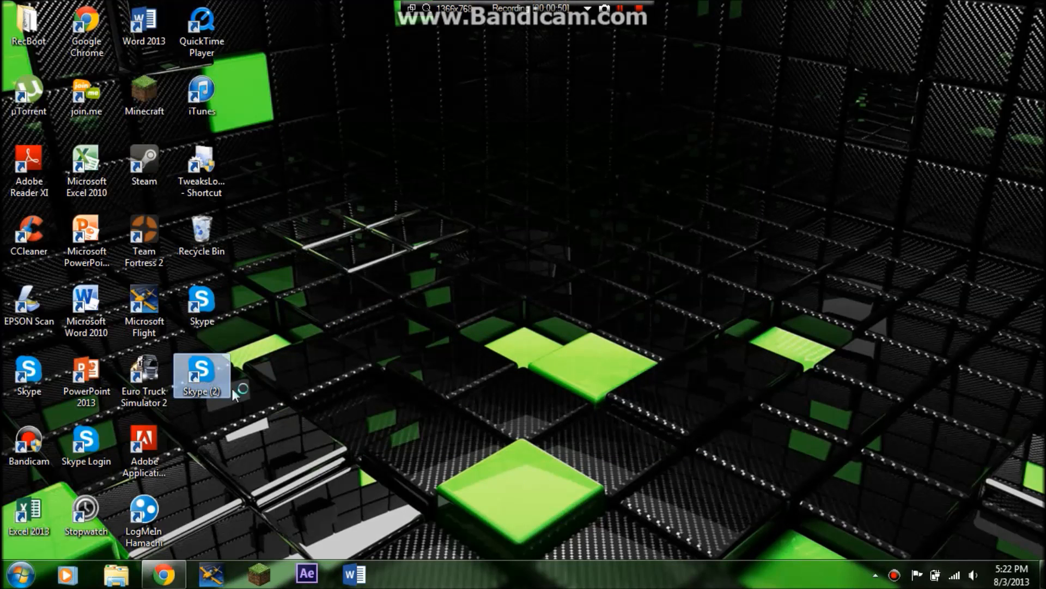
mouse_move(263, 398)
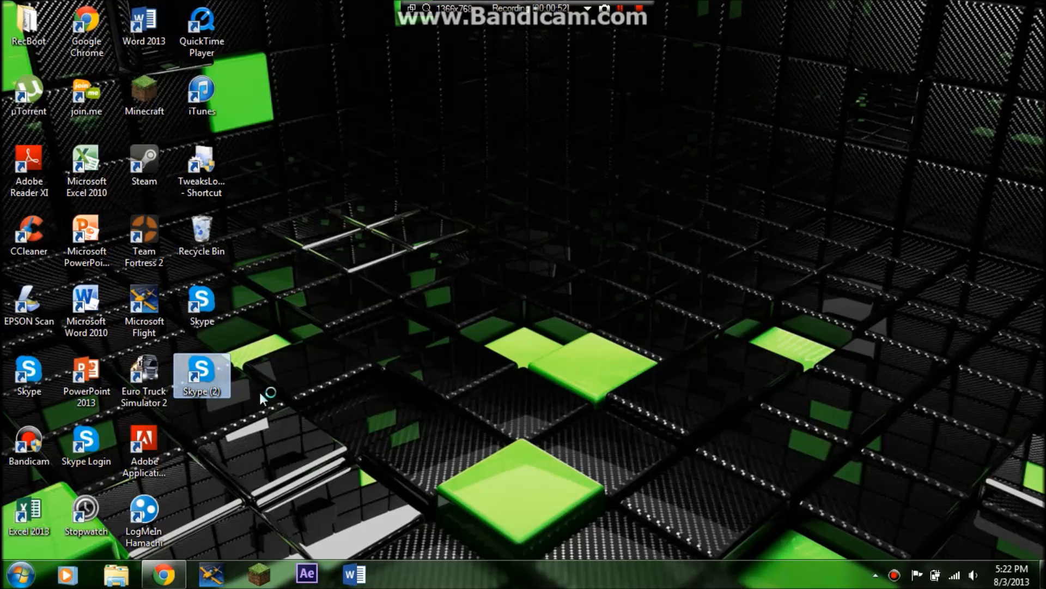
mouse_move(262, 399)
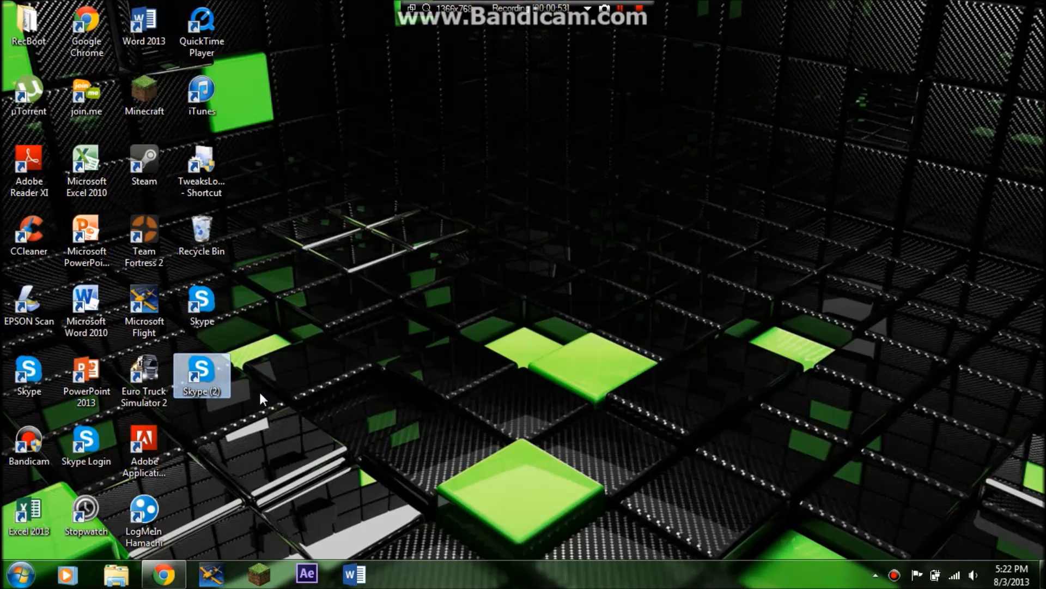
double_click(201, 374)
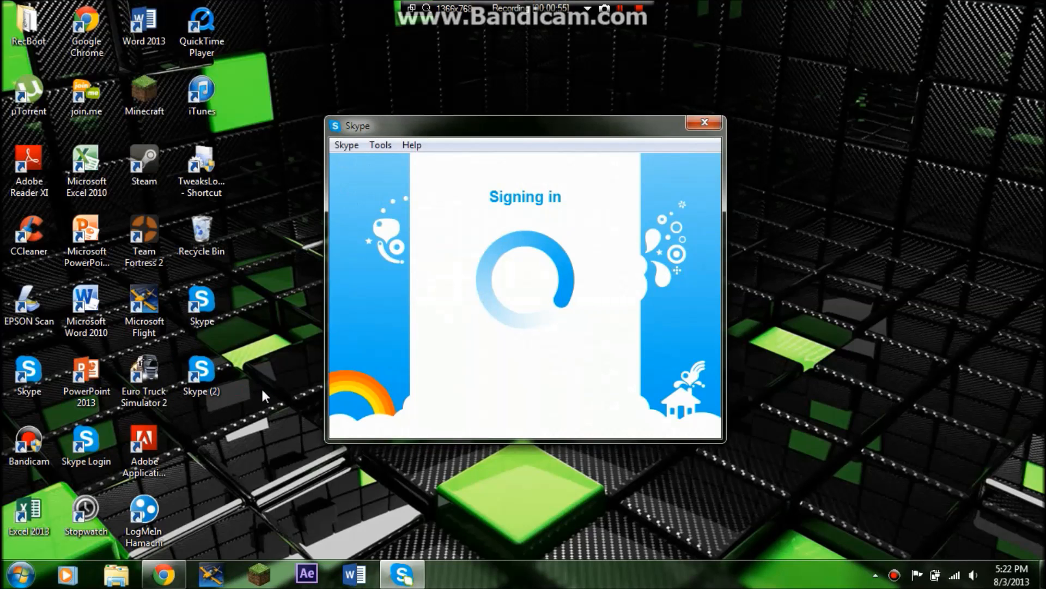